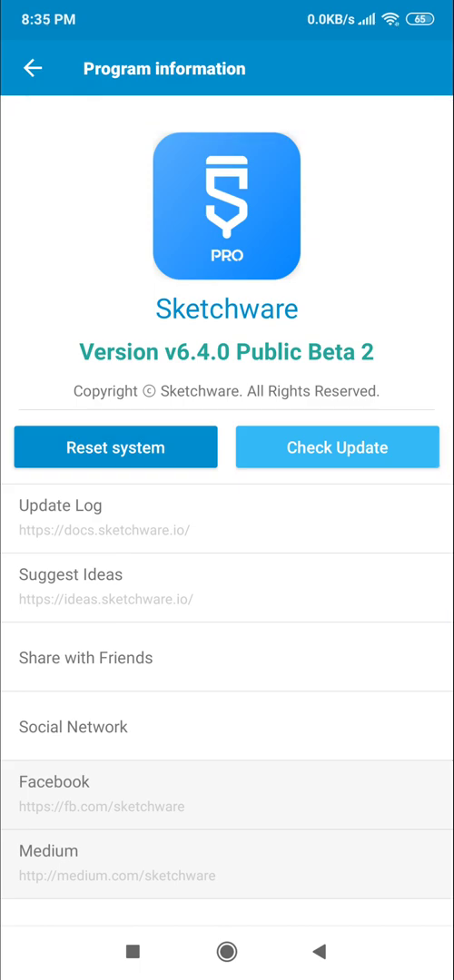
Leave Program information, view the Create Release Keystore form, then cancel back to My Projects.
{"action": "left_click", "coordinate": [29, 69]}
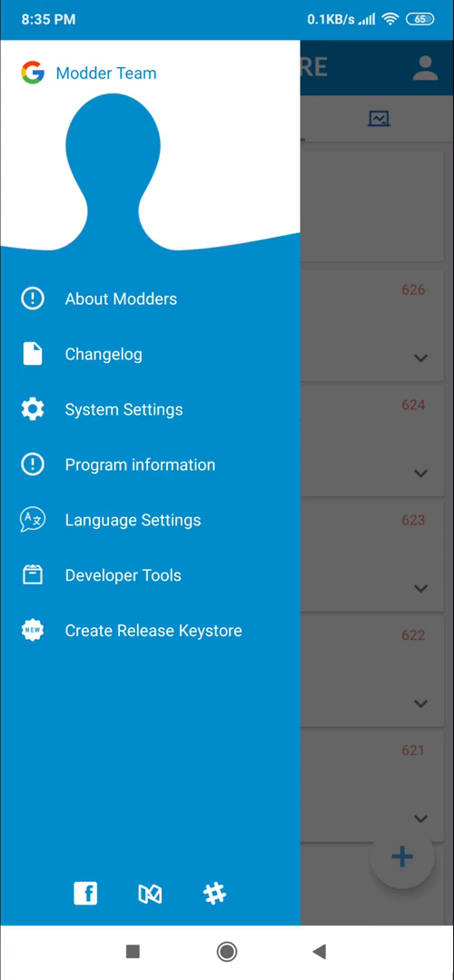
{"action": "left_click", "coordinate": [152, 631]}
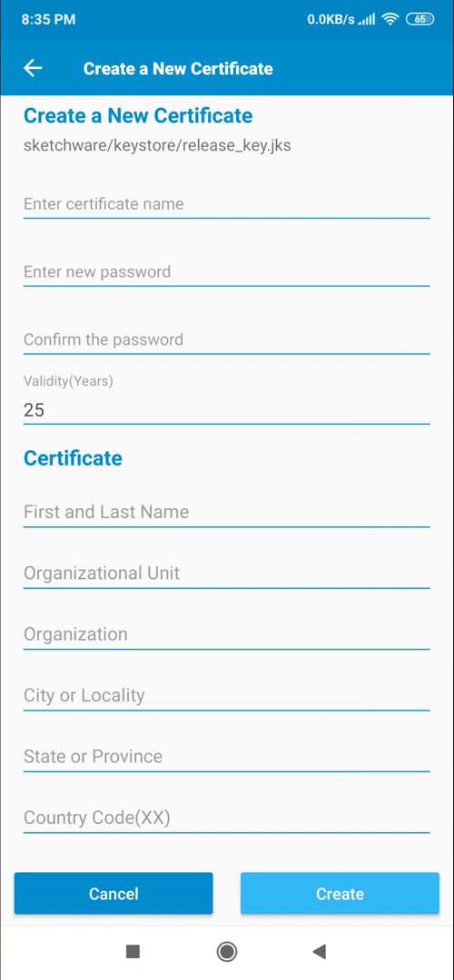
{"action": "left_click", "coordinate": [33, 69]}
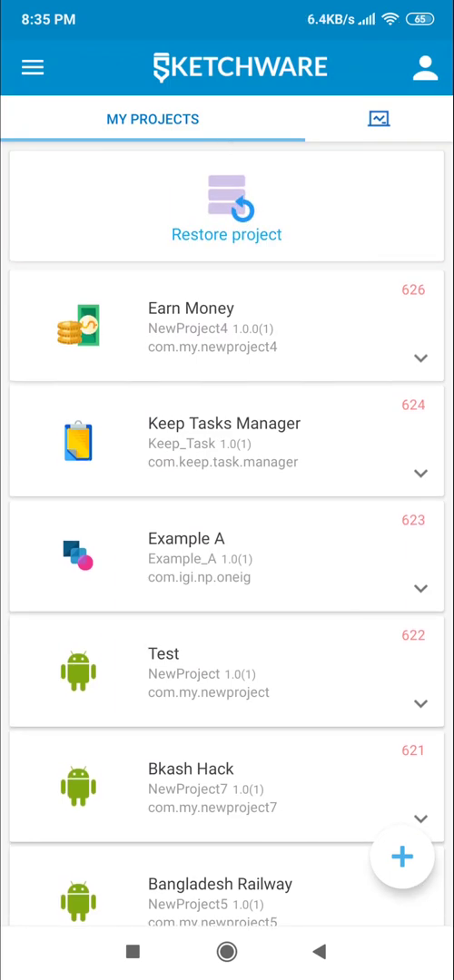
Create a new app, correcting the typed name 'Hsppy' to Happy, and expand the Happy project card.
{"action": "scroll", "scroll_direction": "down", "scroll_amount": 3}
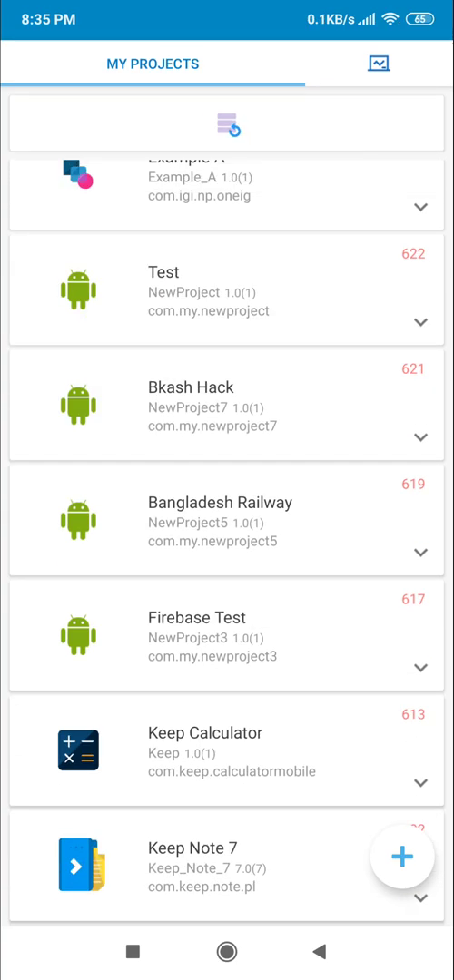
{"action": "left_click", "coordinate": [401, 859]}
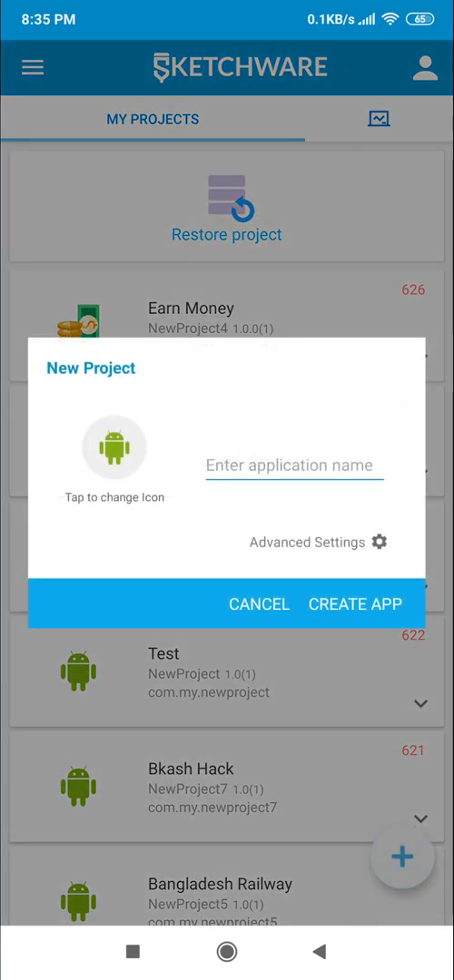
{"action": "left_click", "coordinate": [380, 541]}
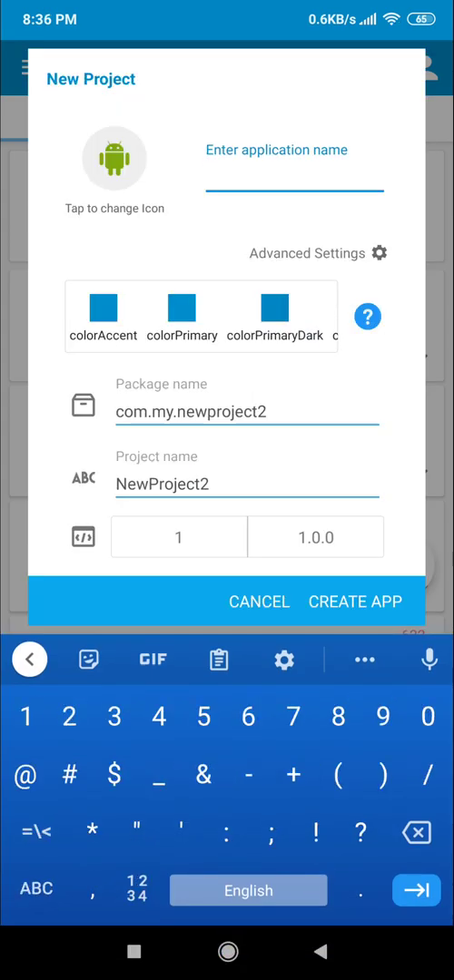
{"action": "type", "text": "Hsppy"}
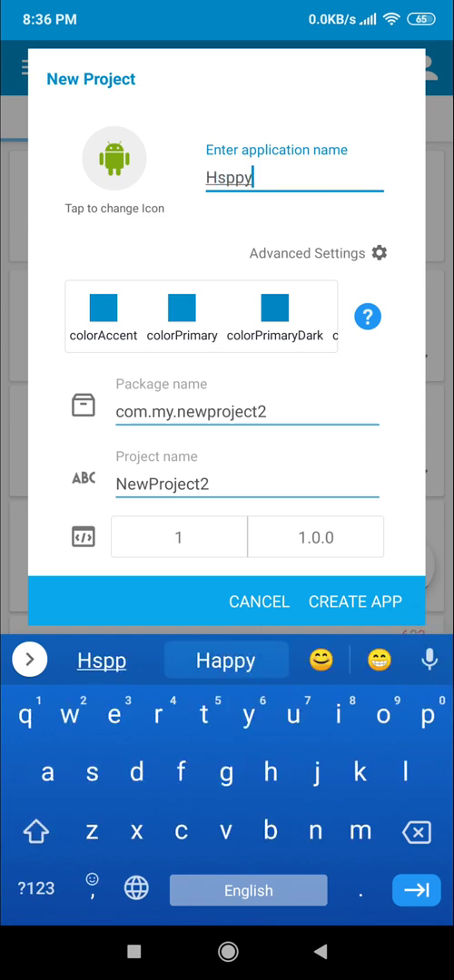
{"action": "left_click", "coordinate": [354, 601]}
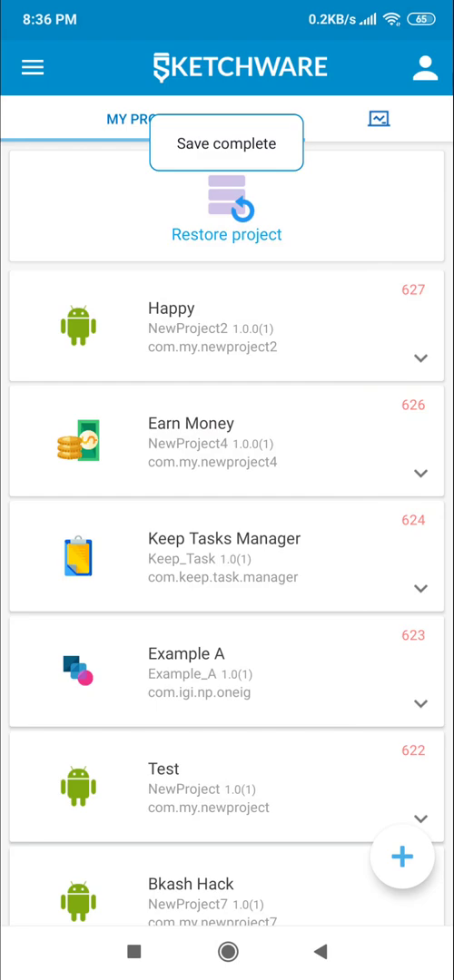
{"action": "left_click", "coordinate": [421, 358]}
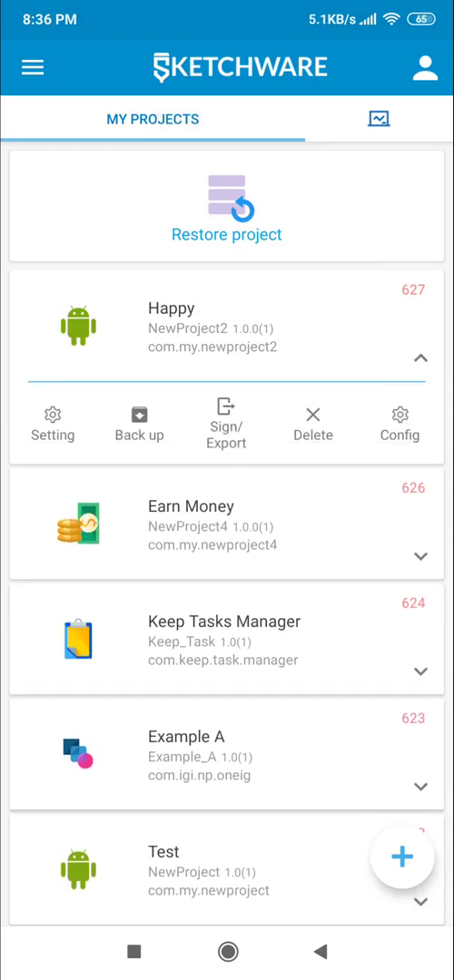
Back up Happy including local libraries and custom blocks.
{"action": "left_click", "coordinate": [138, 425]}
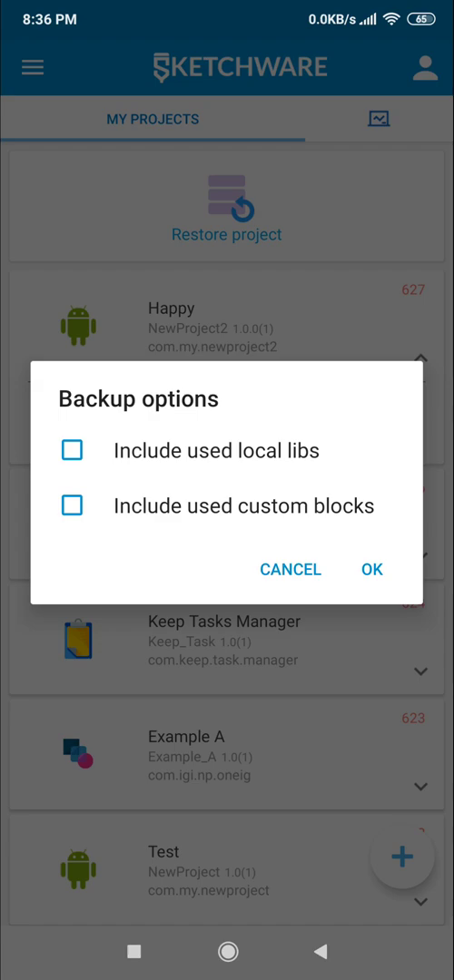
{"action": "left_click", "coordinate": [73, 450]}
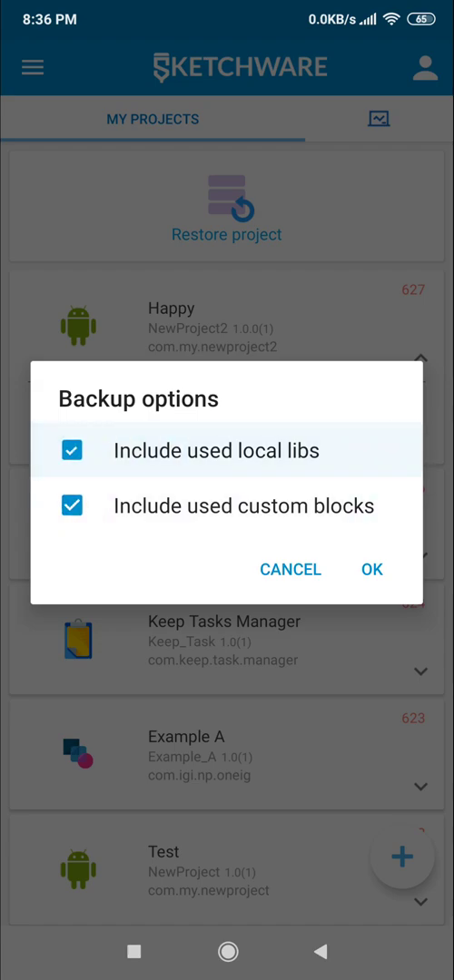
{"action": "left_click", "coordinate": [370, 570]}
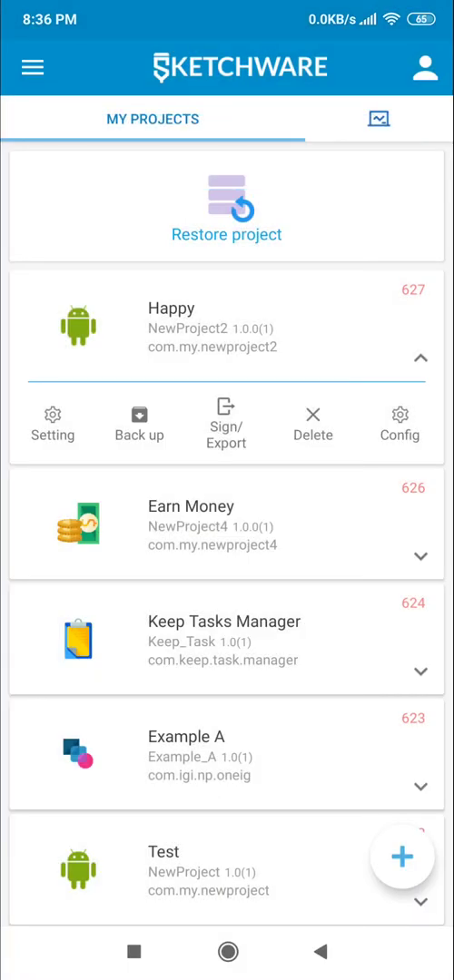
Delete Happy, then restore it from Happy.swb and open the project.
{"action": "left_click", "coordinate": [419, 357]}
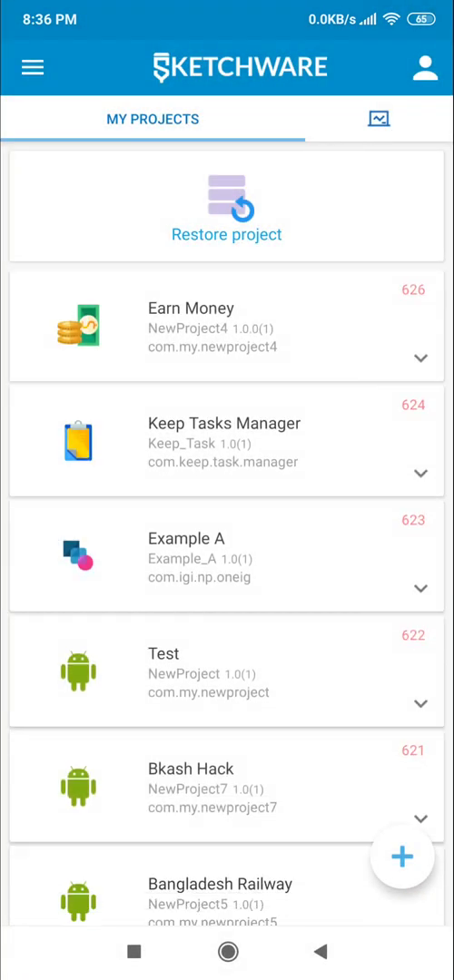
{"action": "left_click", "coordinate": [225, 207]}
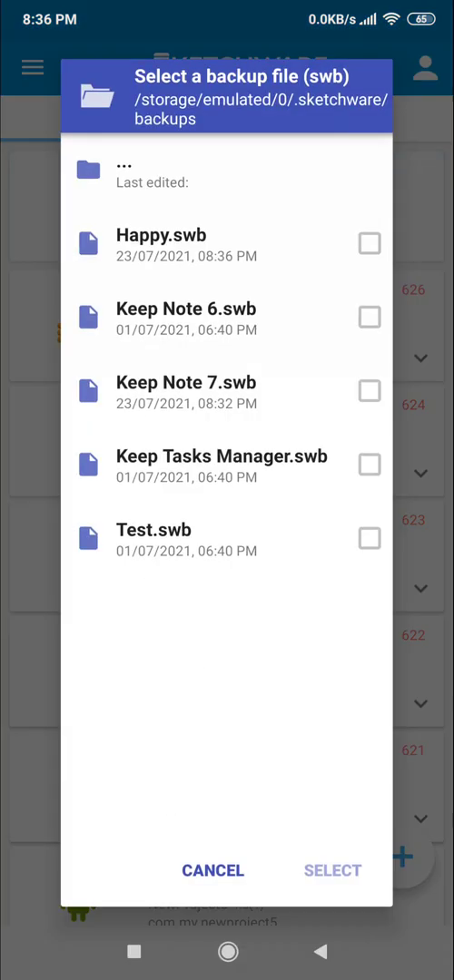
{"action": "left_click", "coordinate": [370, 243]}
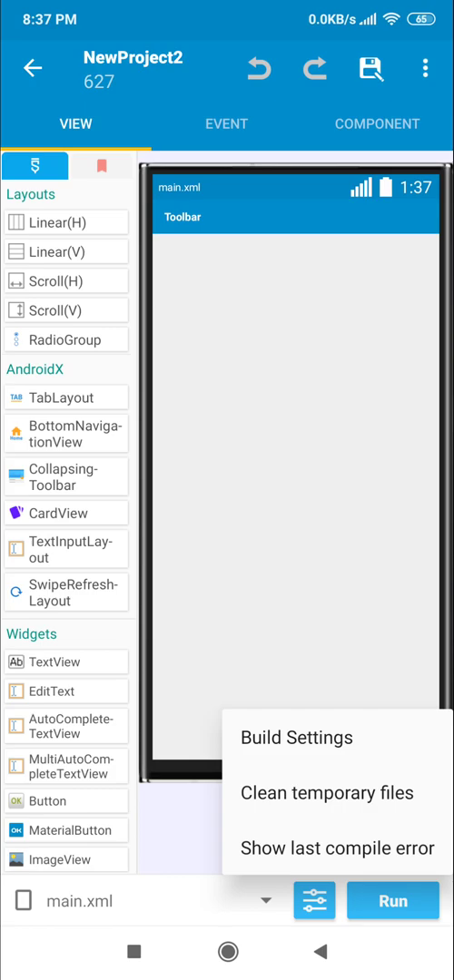
Set build settings to AAPT2, D8 dexer and Java 1.8 with warnings hidden, then close the dialog.
{"action": "left_click", "coordinate": [337, 849]}
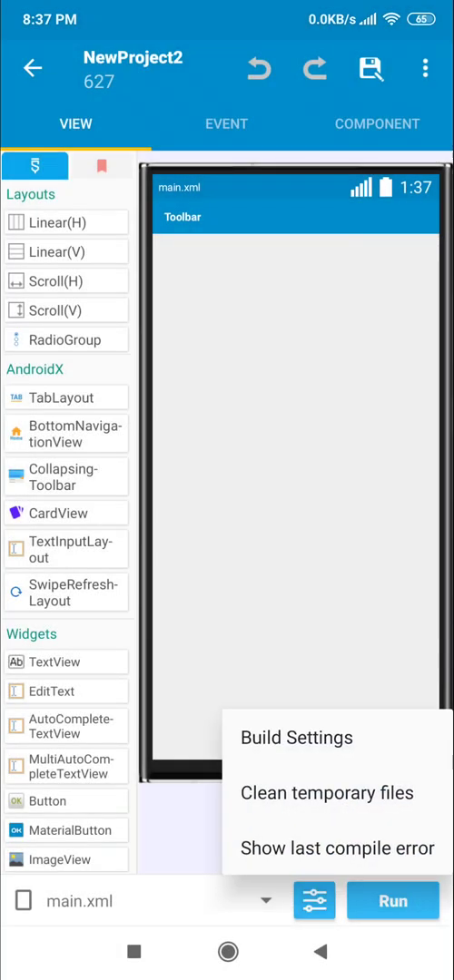
{"action": "left_click", "coordinate": [294, 737]}
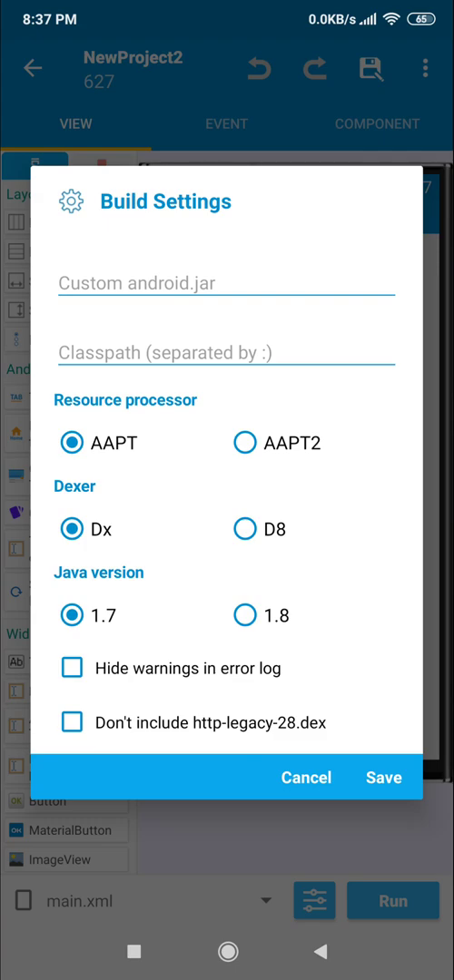
{"action": "left_click", "coordinate": [243, 442]}
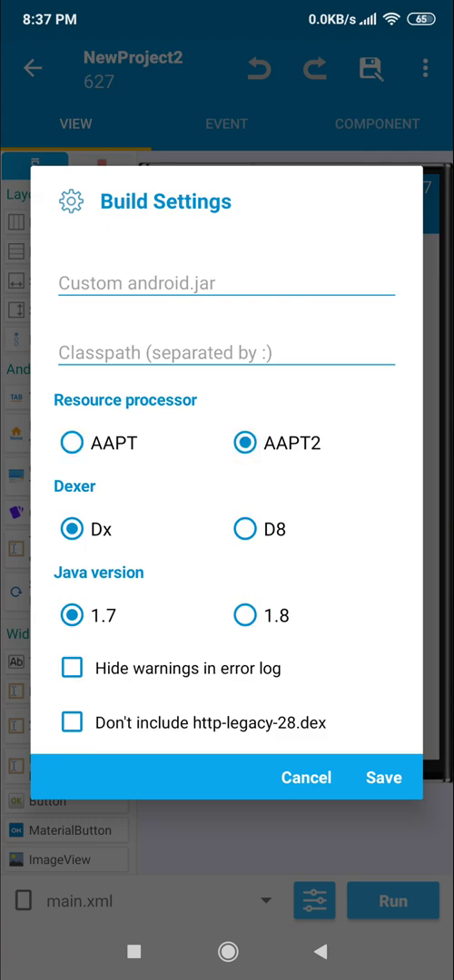
{"action": "left_click", "coordinate": [243, 530]}
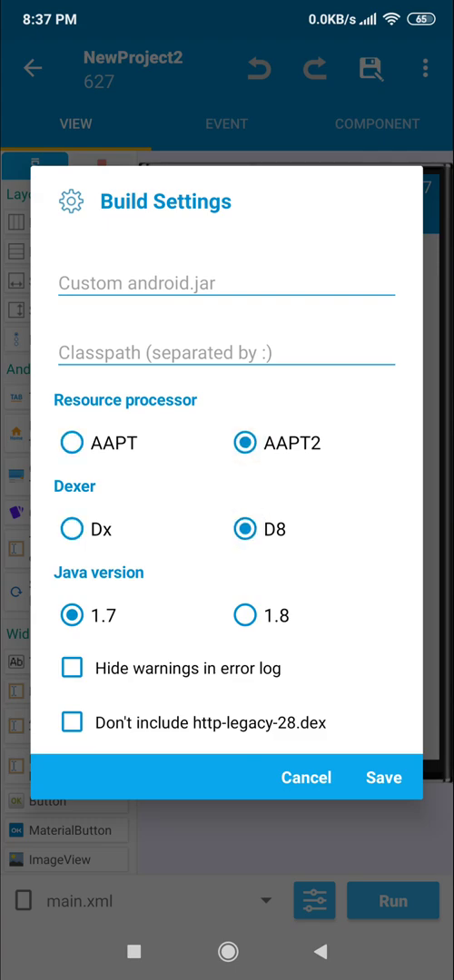
{"action": "left_click", "coordinate": [243, 615]}
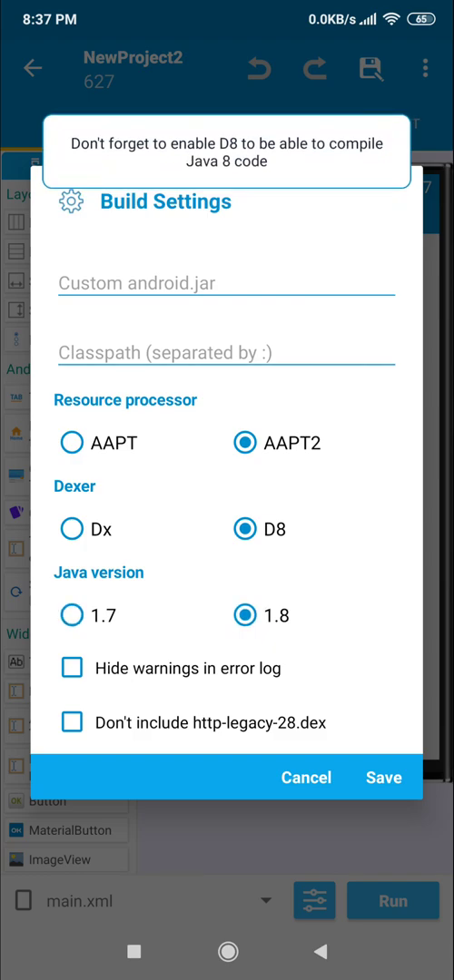
{"action": "left_click", "coordinate": [75, 670]}
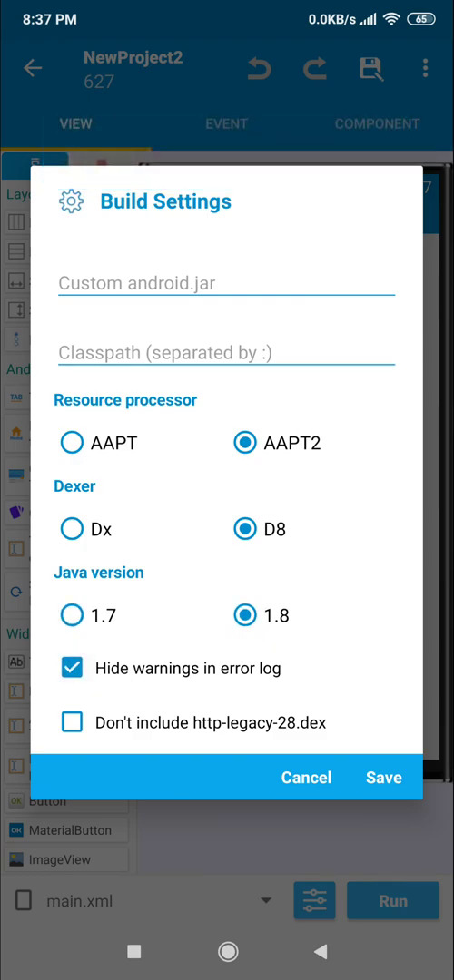
{"action": "left_click", "coordinate": [74, 722]}
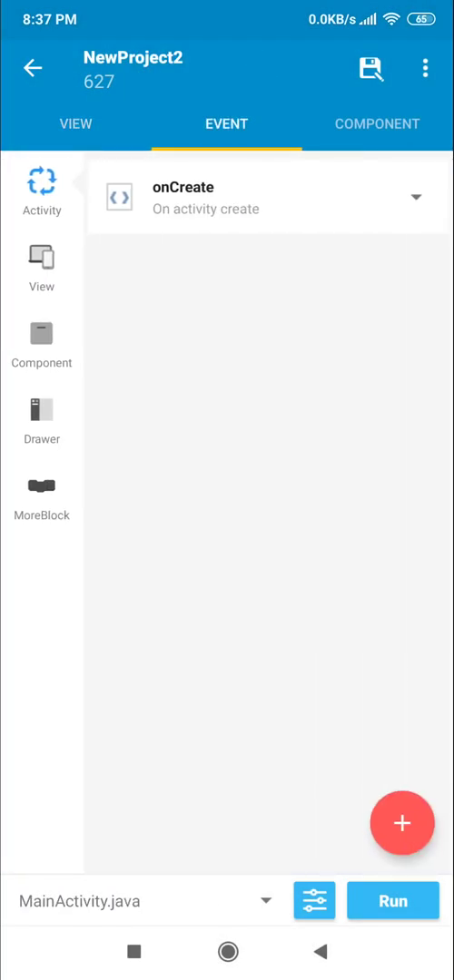
Preview the Firebase Storage component without adding it, then run the project to build Happy.
{"action": "left_click", "coordinate": [399, 824]}
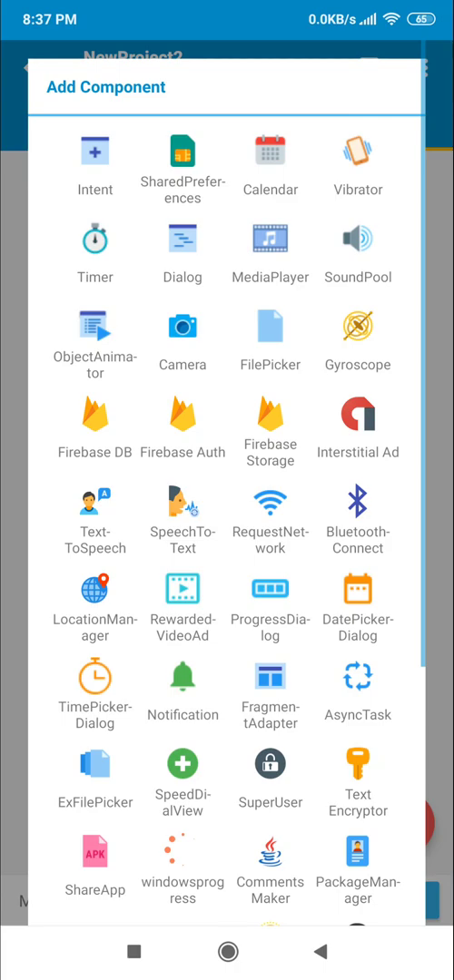
{"action": "left_click", "coordinate": [268, 414]}
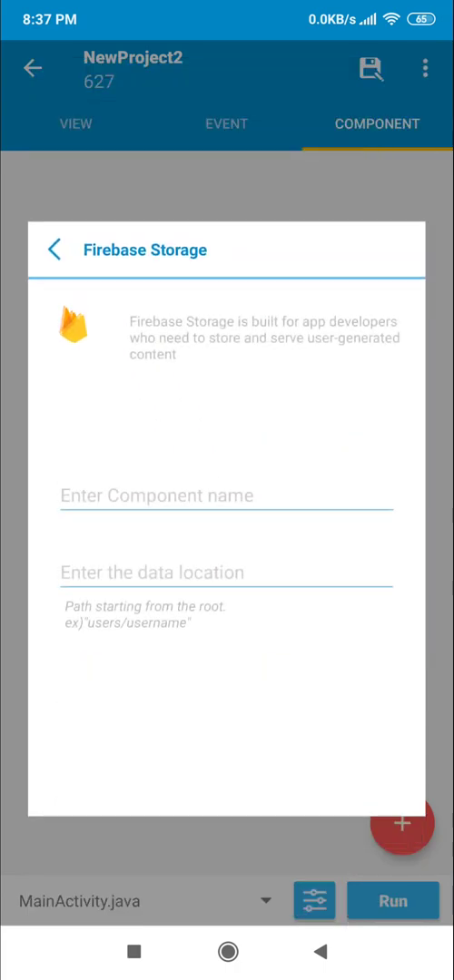
{"action": "left_click", "coordinate": [225, 123]}
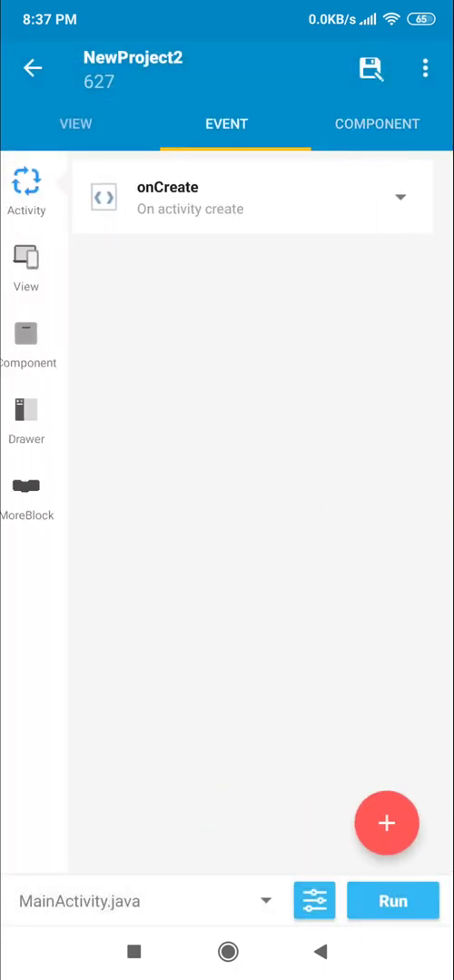
{"action": "left_click", "coordinate": [68, 123]}
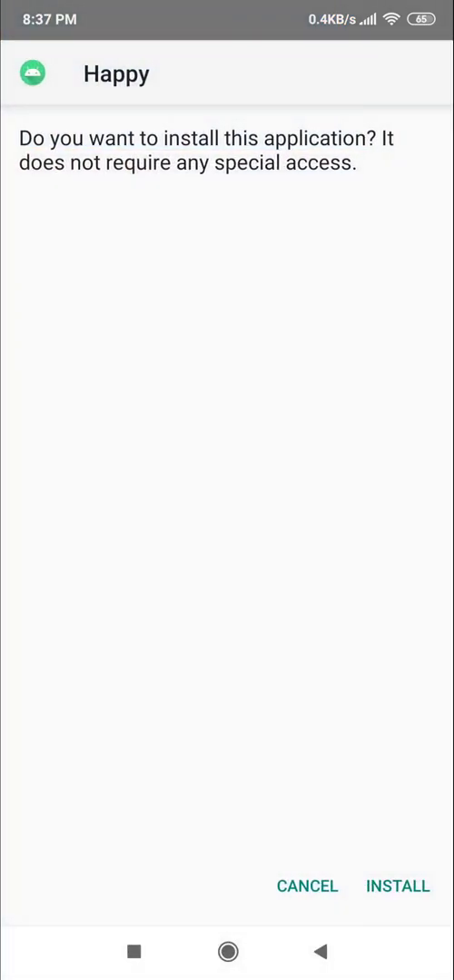
Install Happy from the Android installer, return to the editor and run the project again.
{"action": "left_click", "coordinate": [395, 886]}
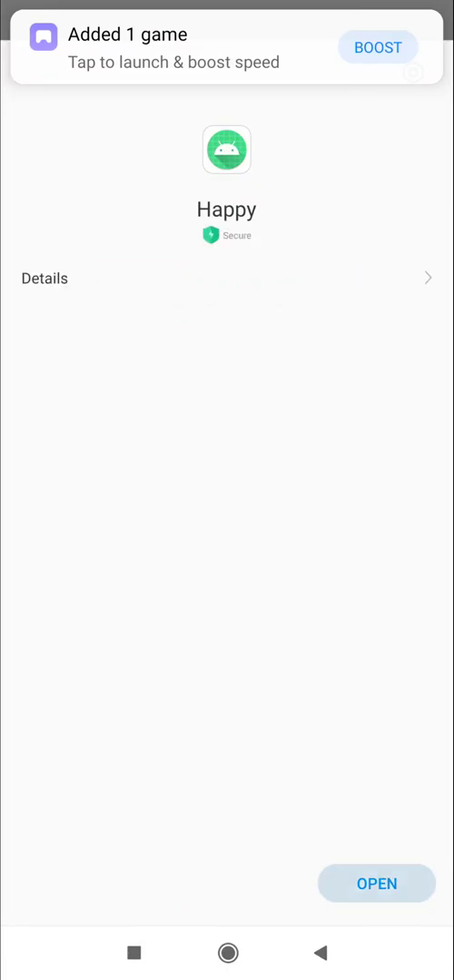
{"action": "left_click", "coordinate": [377, 47]}
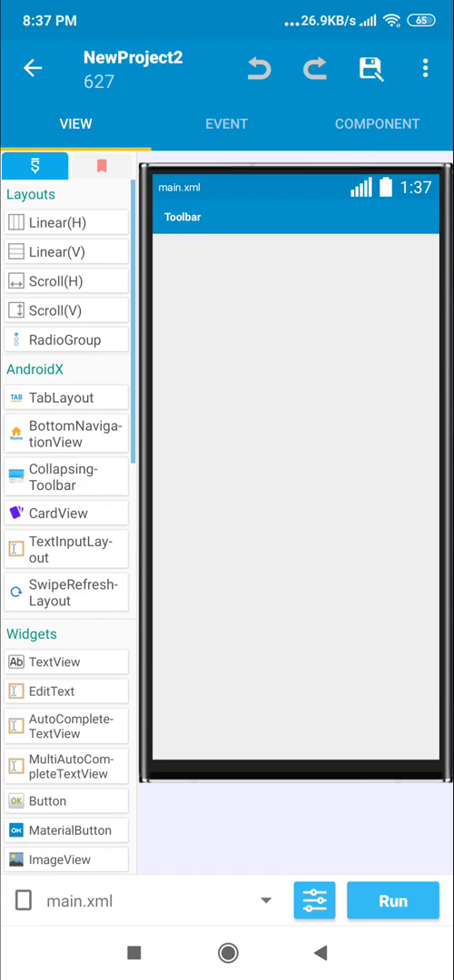
{"action": "left_click", "coordinate": [314, 900]}
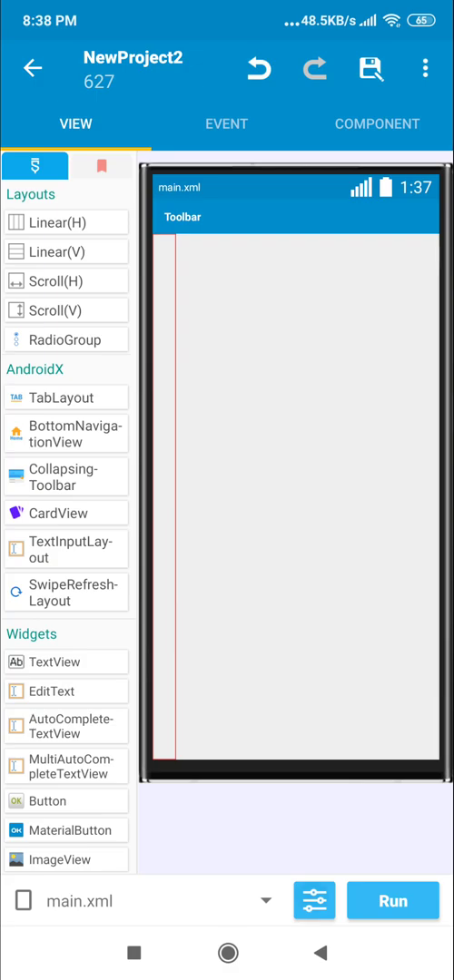
Install the rebuilt Happy update and back out to the My Projects list.
{"action": "left_click", "coordinate": [394, 902]}
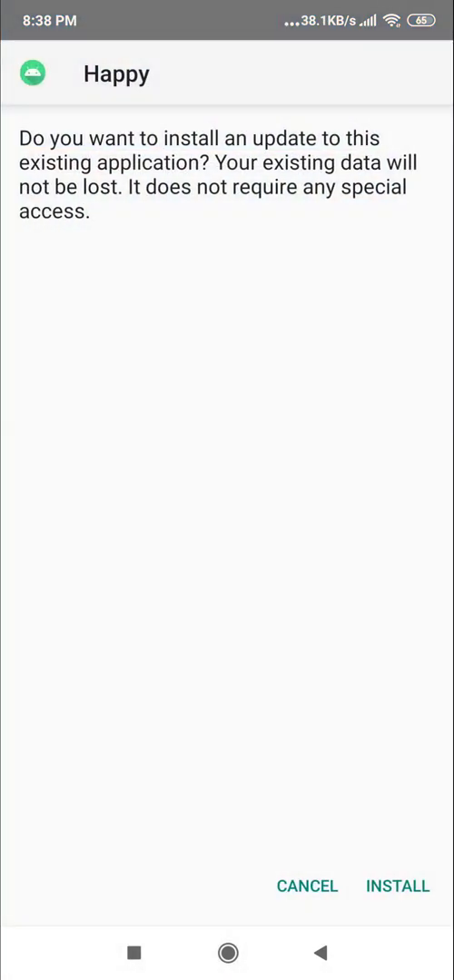
{"action": "left_click", "coordinate": [395, 886]}
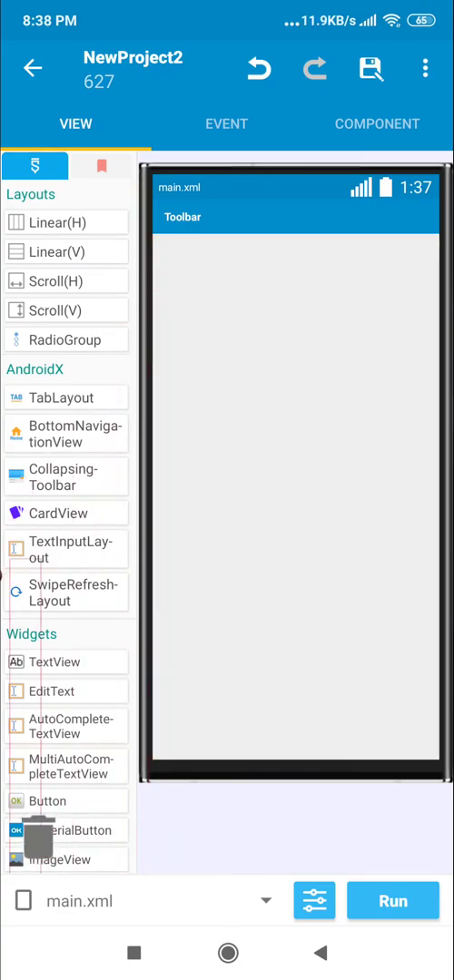
{"action": "left_click", "coordinate": [368, 69]}
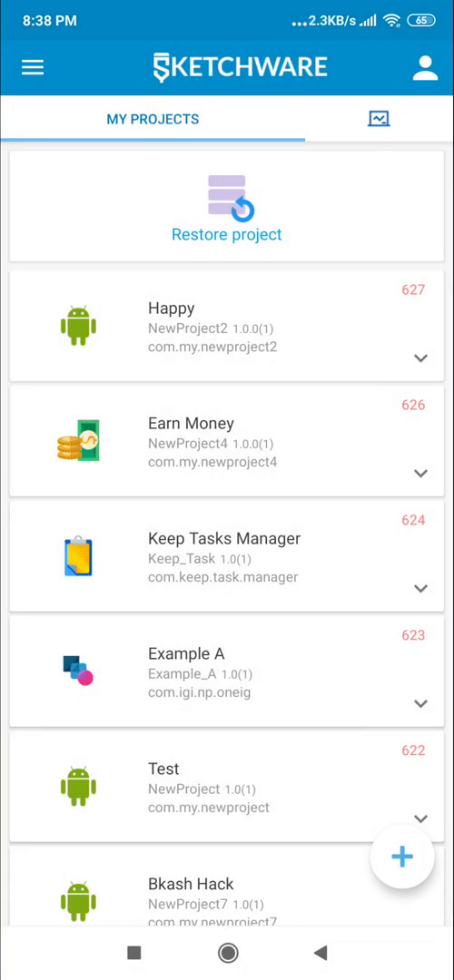
Review Happy's configuration with minimum SDK 21 and target SDK 28, then show the main menu.
{"action": "left_click", "coordinate": [421, 360]}
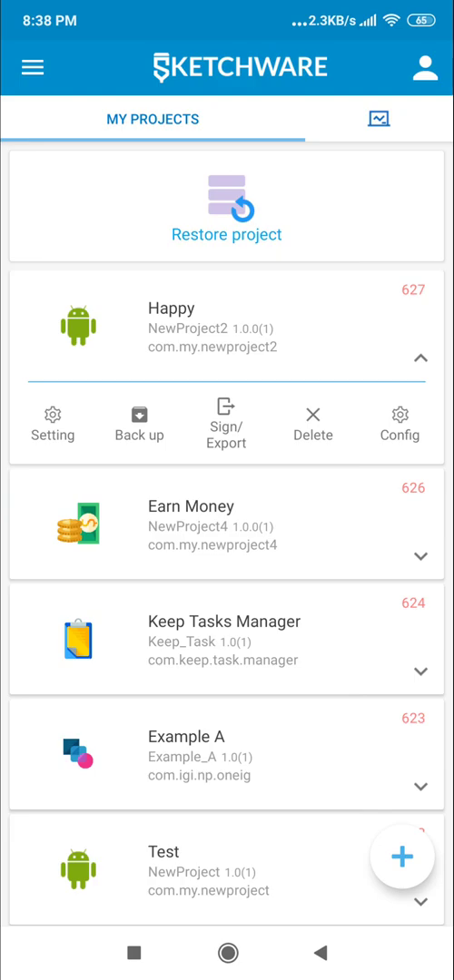
{"action": "left_click", "coordinate": [399, 423]}
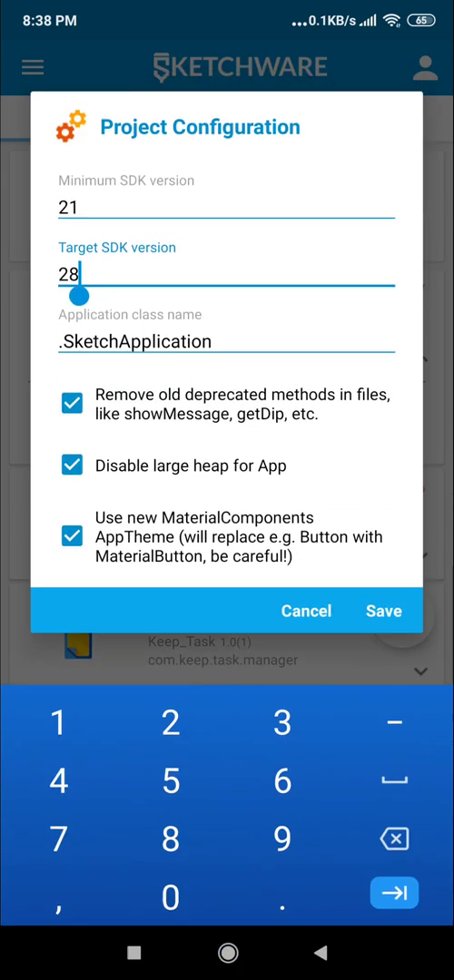
{"action": "left_click", "coordinate": [383, 610]}
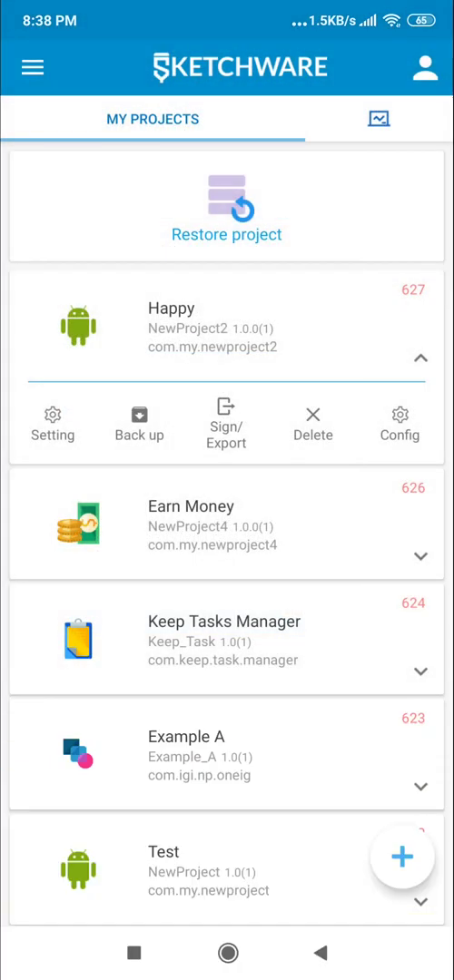
{"action": "left_click", "coordinate": [428, 63]}
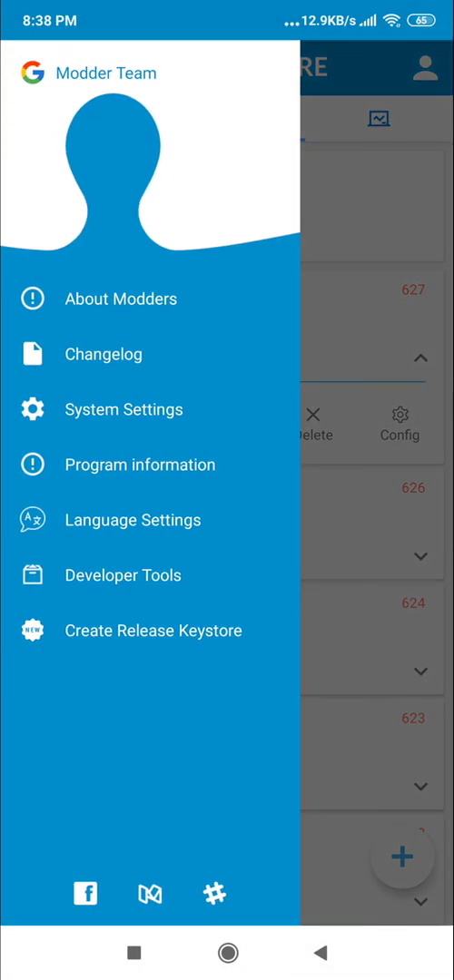
{"action": "left_click", "coordinate": [123, 575]}
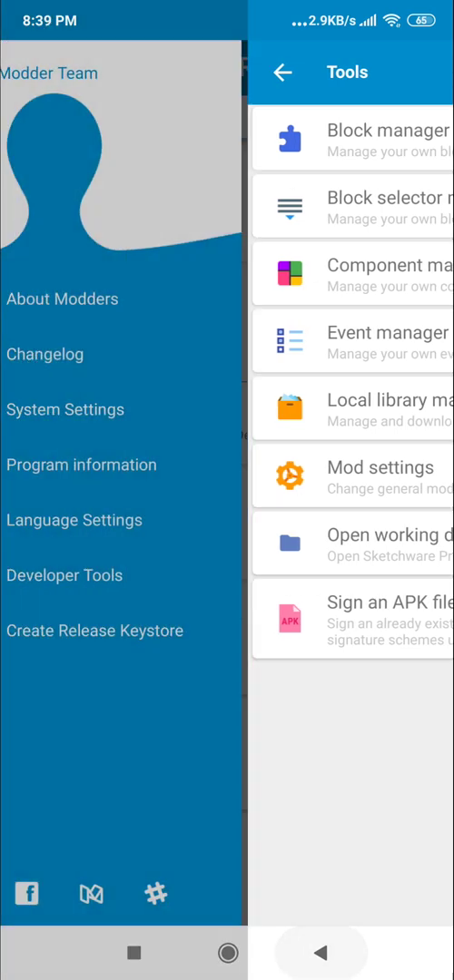
{"action": "left_click", "coordinate": [82, 464]}
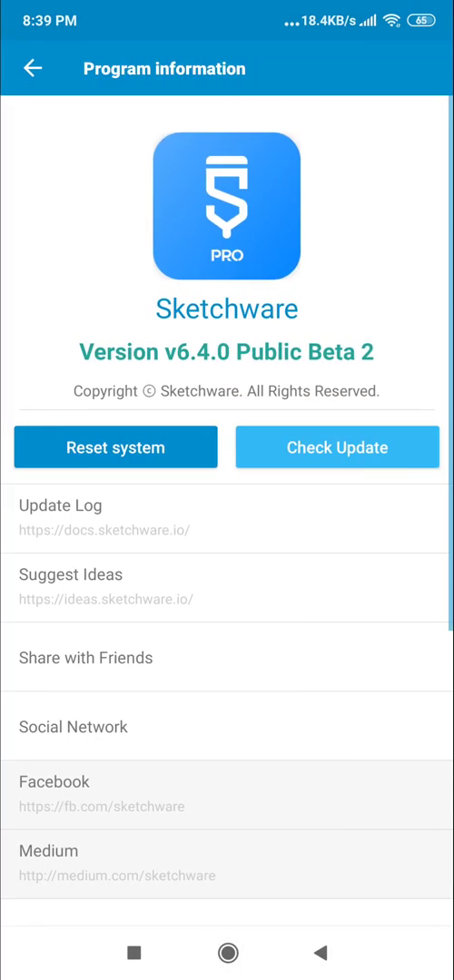
{"action": "scroll", "scroll_direction": "down", "scroll_amount": 3}
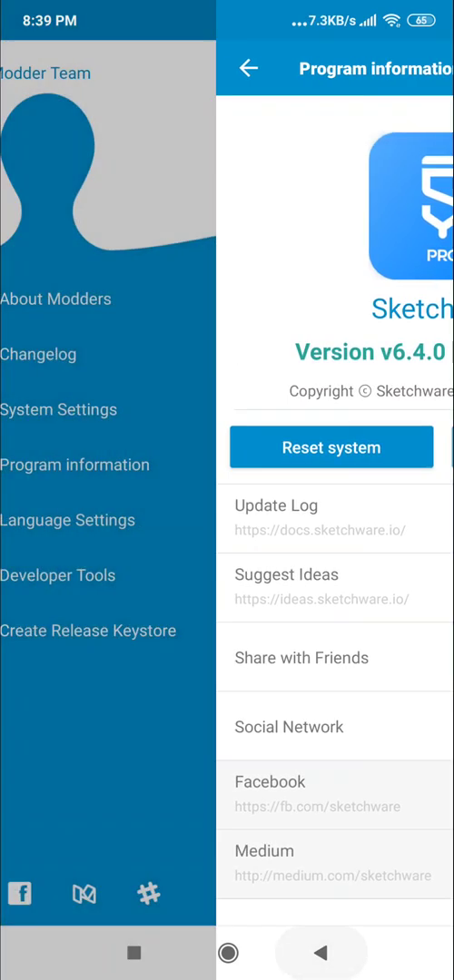
{"action": "left_click", "coordinate": [247, 69]}
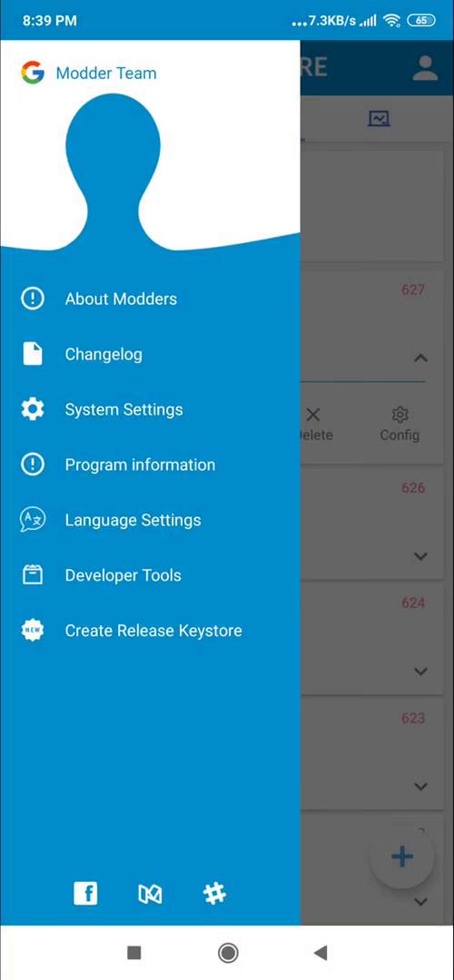